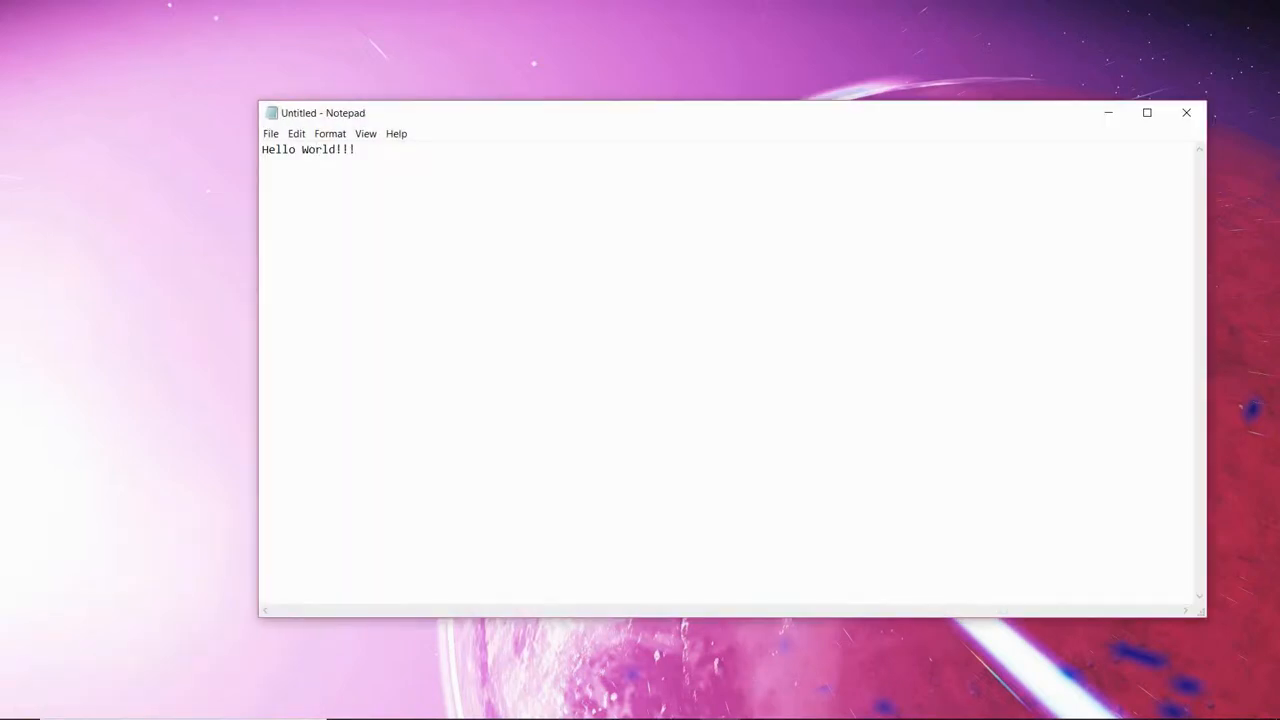
- Begin a new empty line below 'Hello World!!!' in the note
{"action": "key", "text": "Enter"}
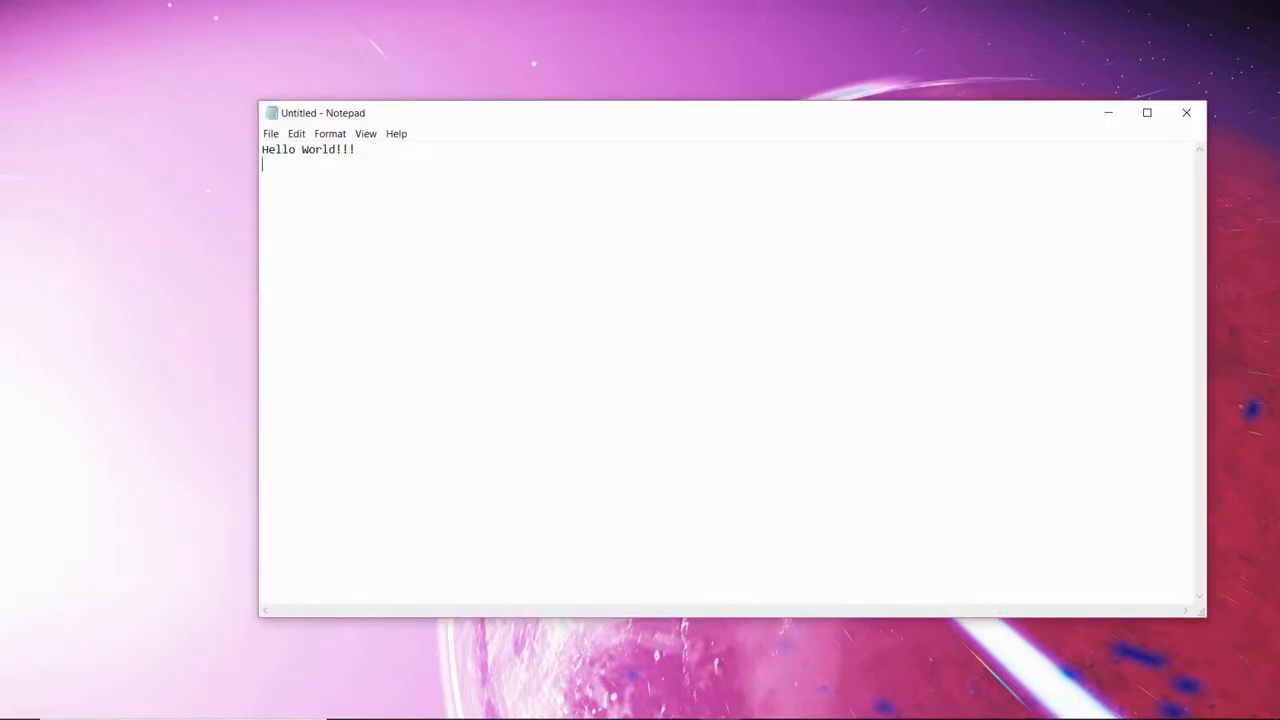